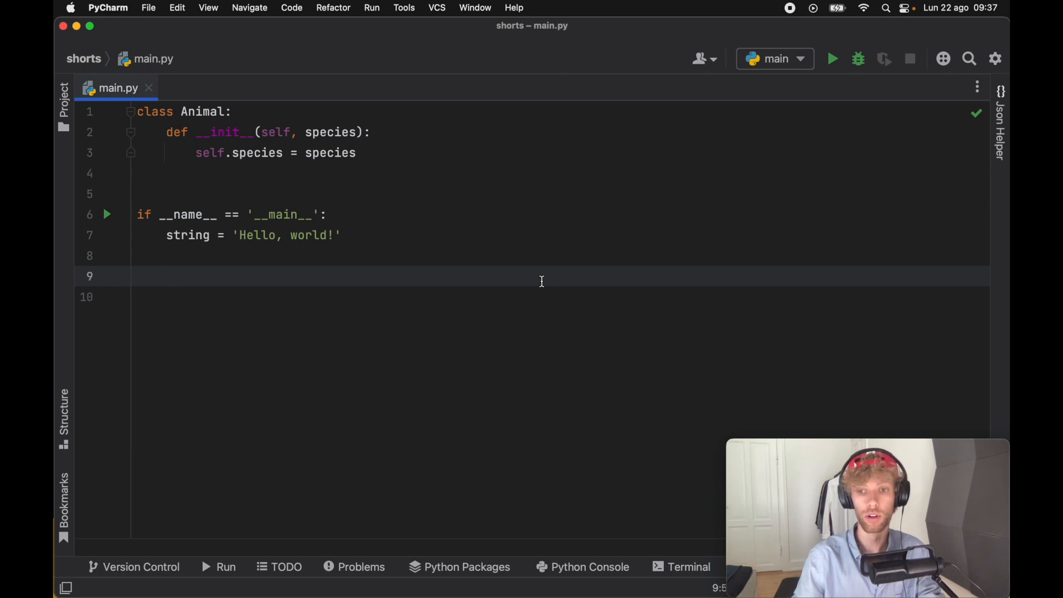
pyautogui.moveTo(541, 335)
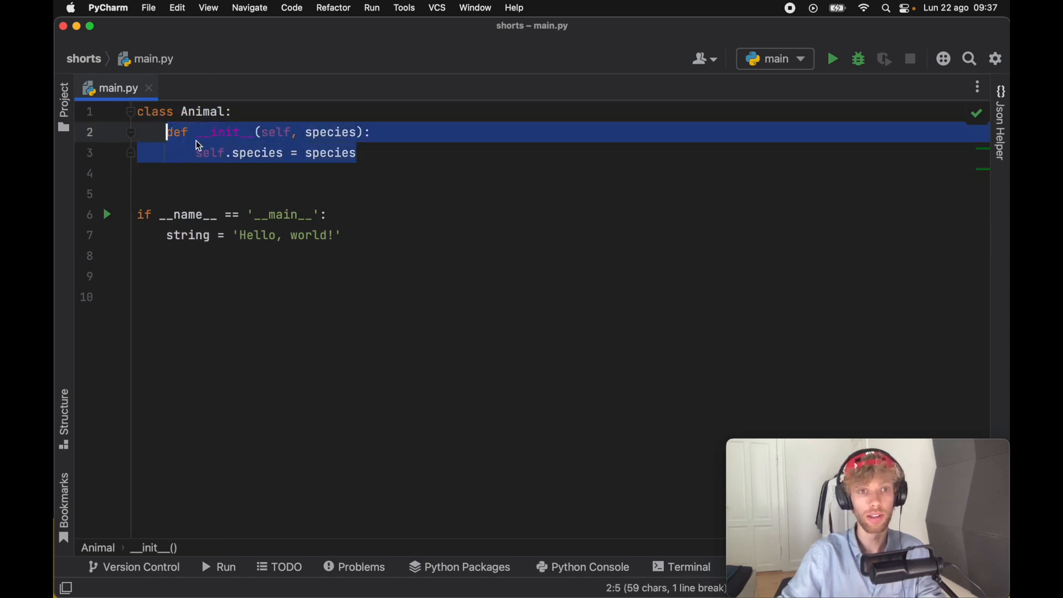
# - Write print(isinstance(string, str)) on line 9 using autocompletion for isinstance and string
pyautogui.click(344, 235)
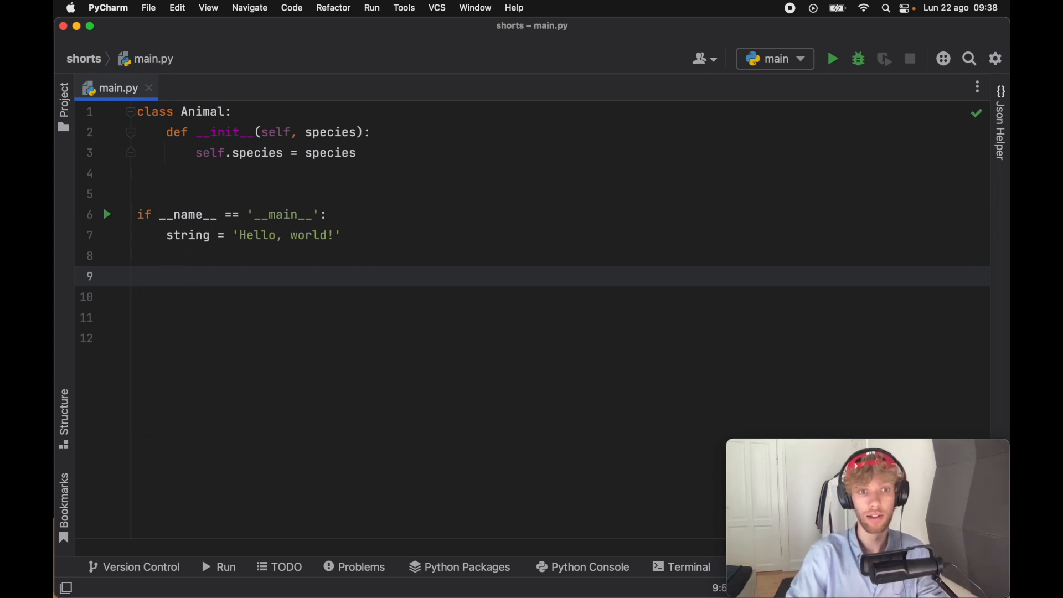
pyautogui.write('print()')
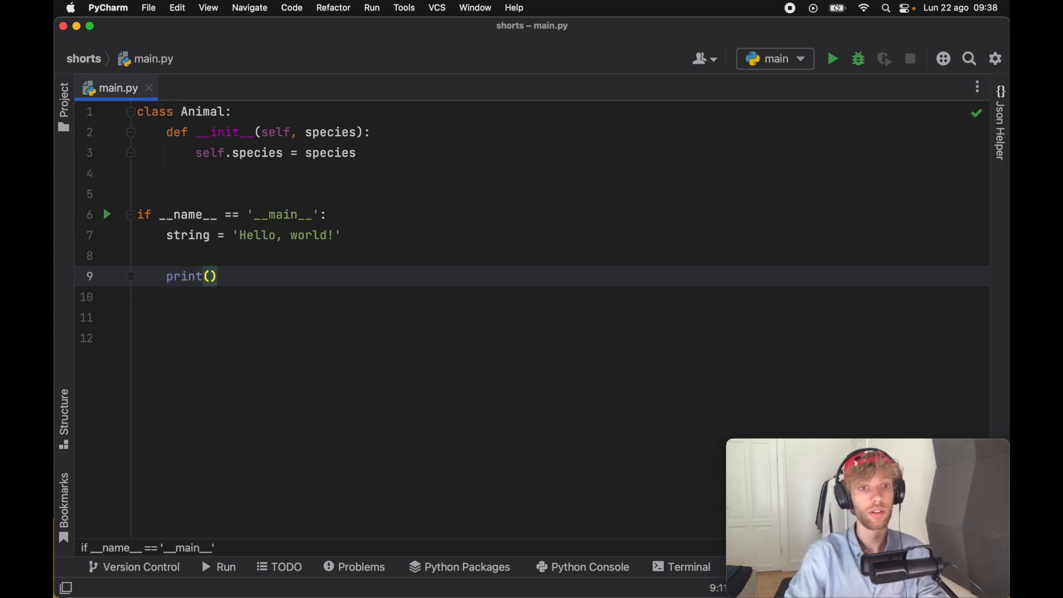
pyautogui.write('isinstance(')
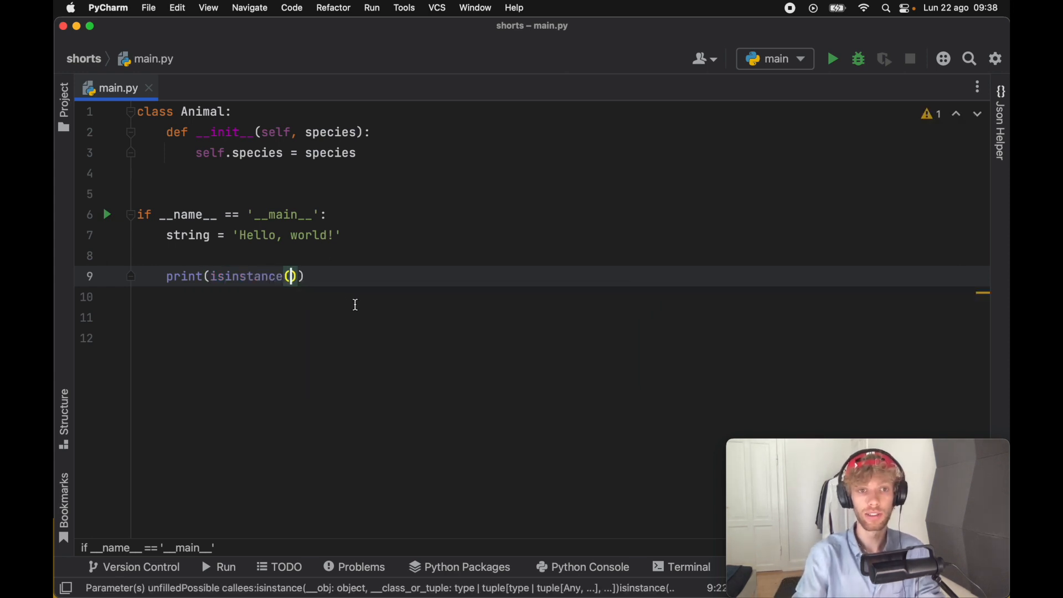
pyautogui.write('string')
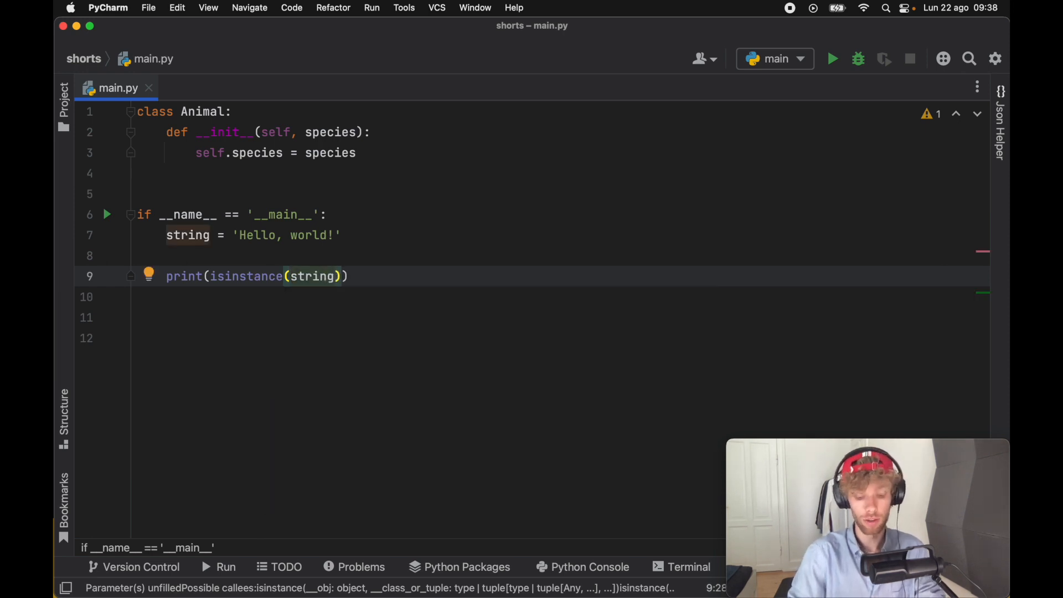
pyautogui.write(', str')
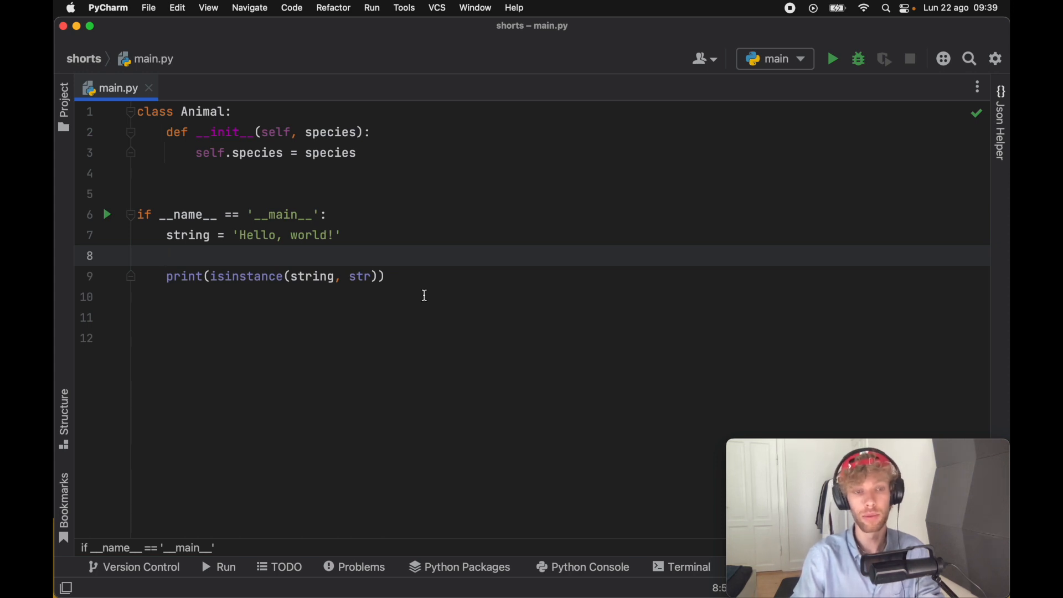
pyautogui.moveTo(99, 249)
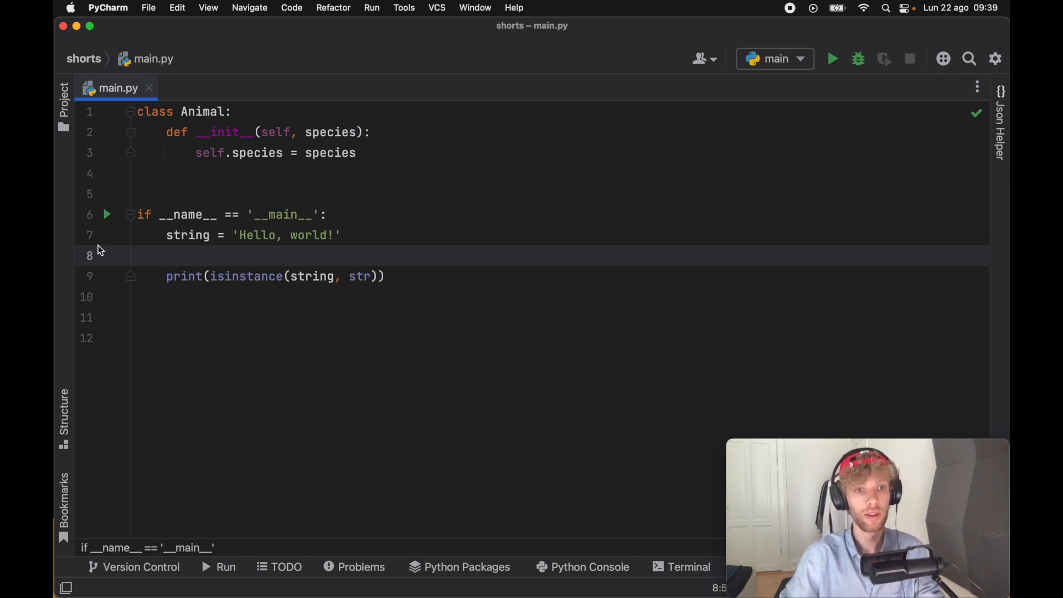
# - Run to print True, then set string = 1 and rerun to get False
pyautogui.click(832, 59)
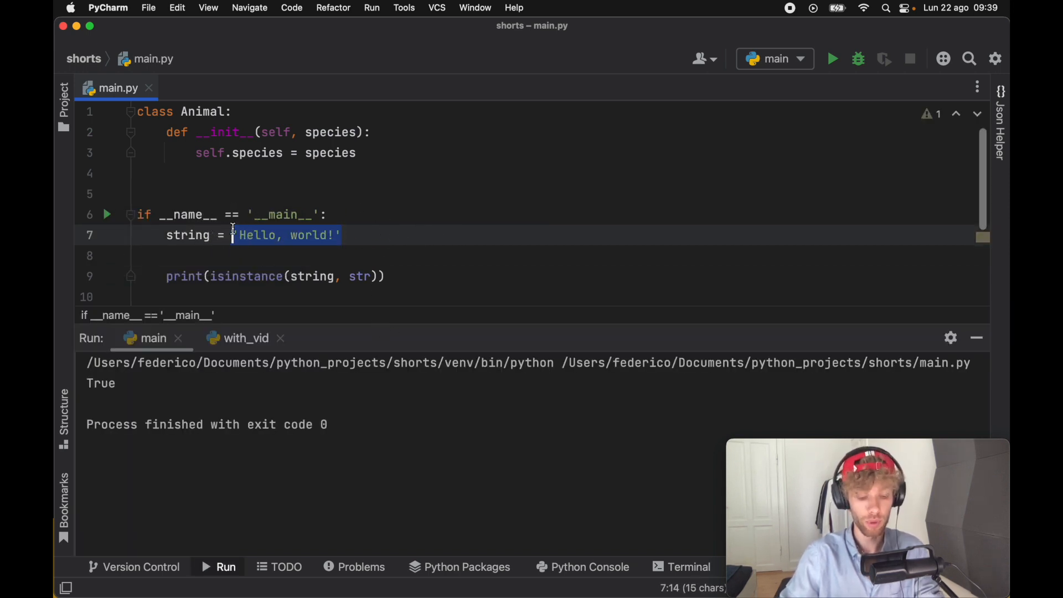
pyautogui.write('1')
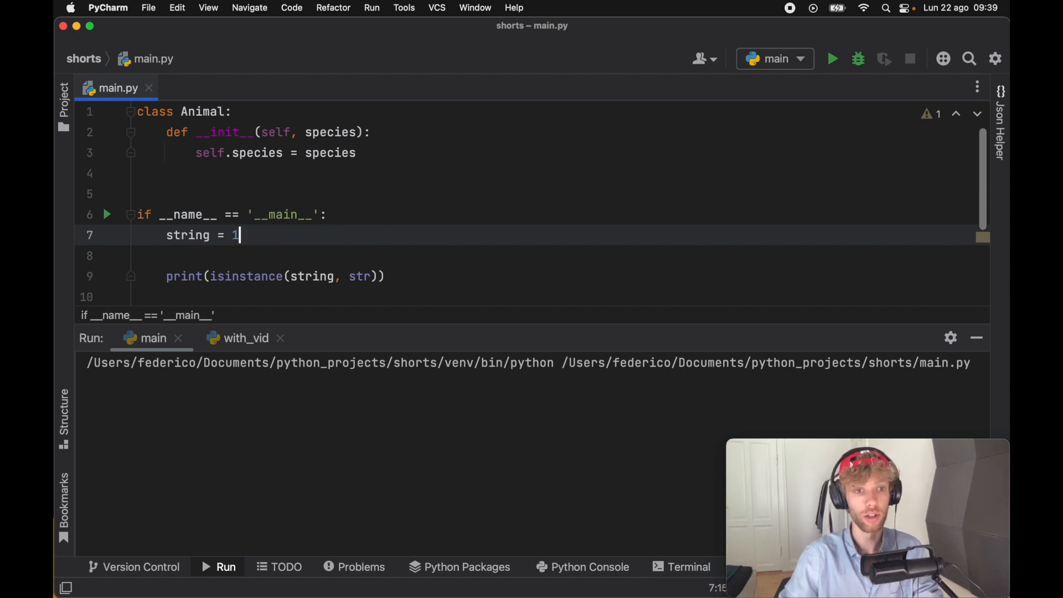
pyautogui.click(832, 58)
pyautogui.write("'Hello, world!")
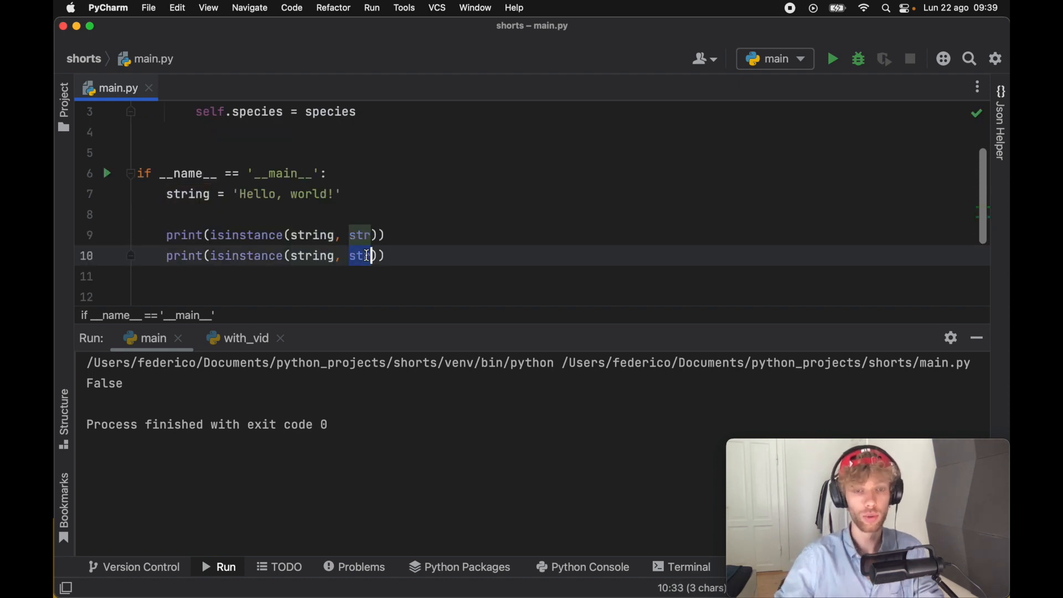
# - Change the second check to isinstance(string, int) and run, printing True then False
pyautogui.write('int')
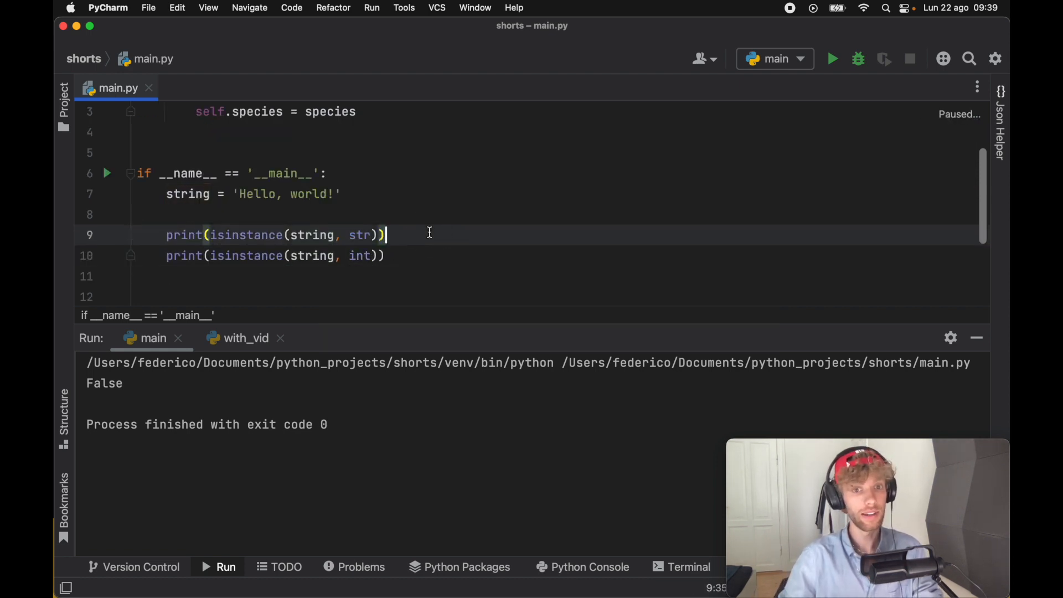
pyautogui.click(832, 58)
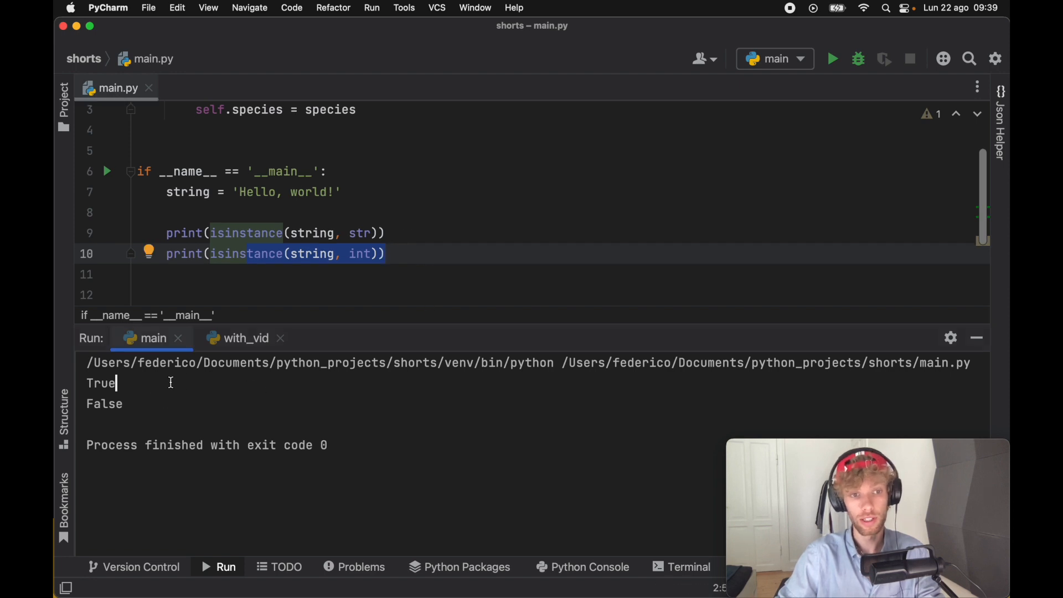
pyautogui.click(176, 274)
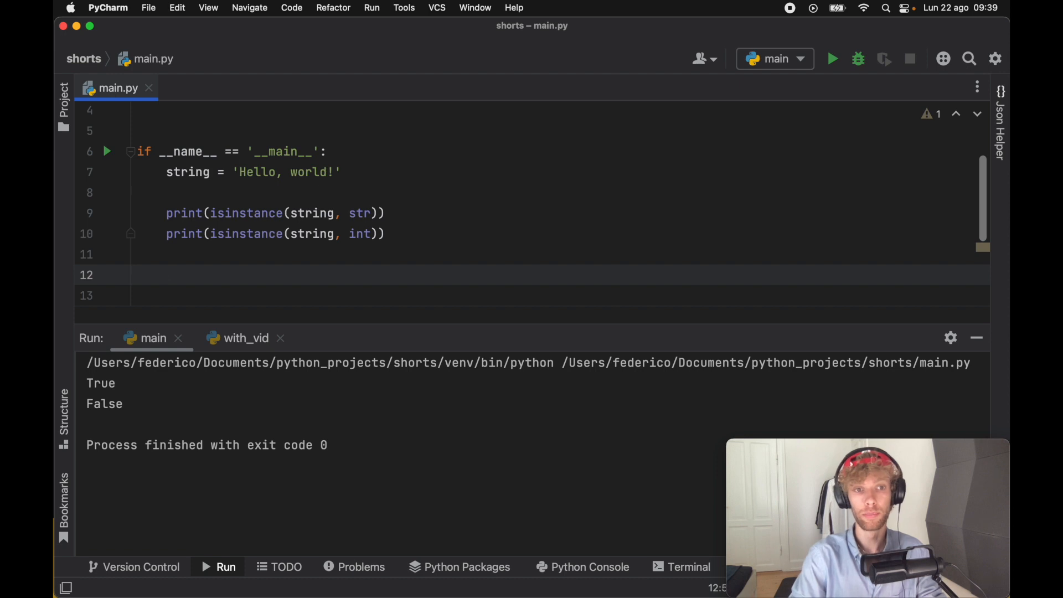
# - Write print(isinstance(string, (int, str))) as a third check against a tuple of types
pyautogui.write('print(')
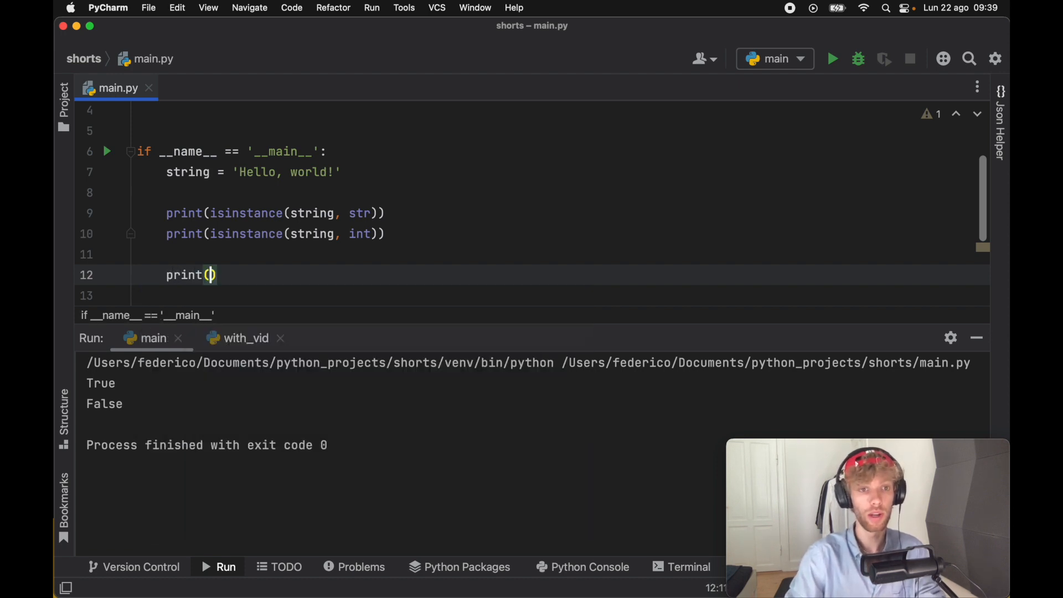
pyautogui.write('isinstance(string')
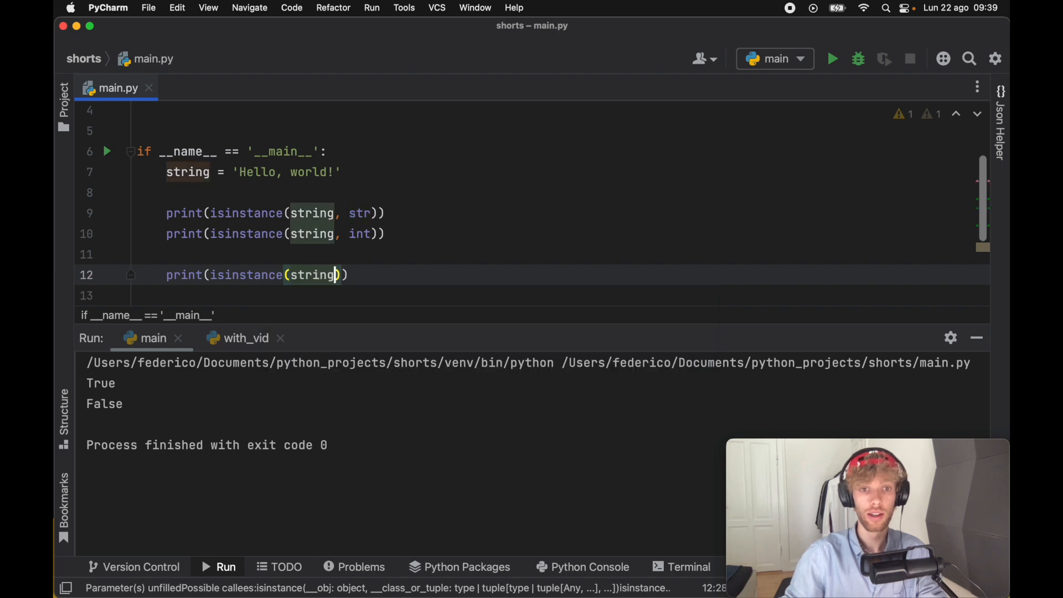
pyautogui.write(', ()')
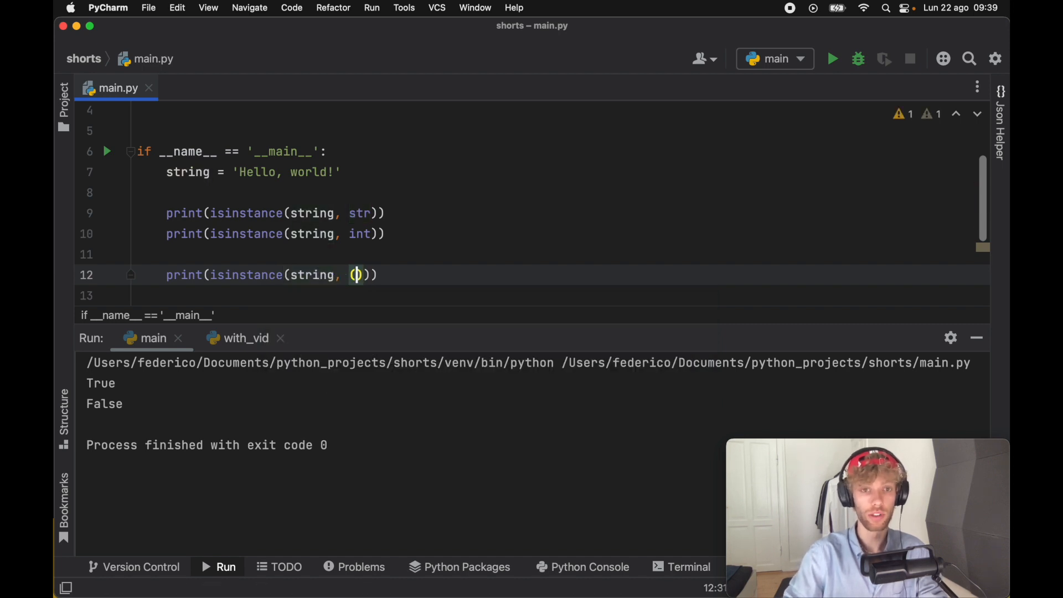
pyautogui.write('int, st')
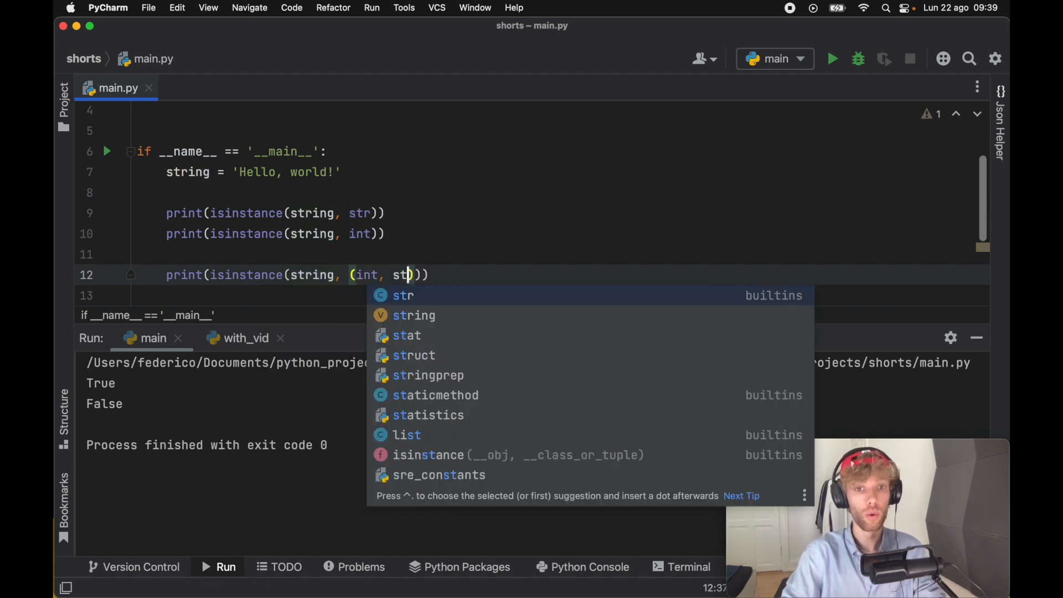
pyautogui.click(403, 295)
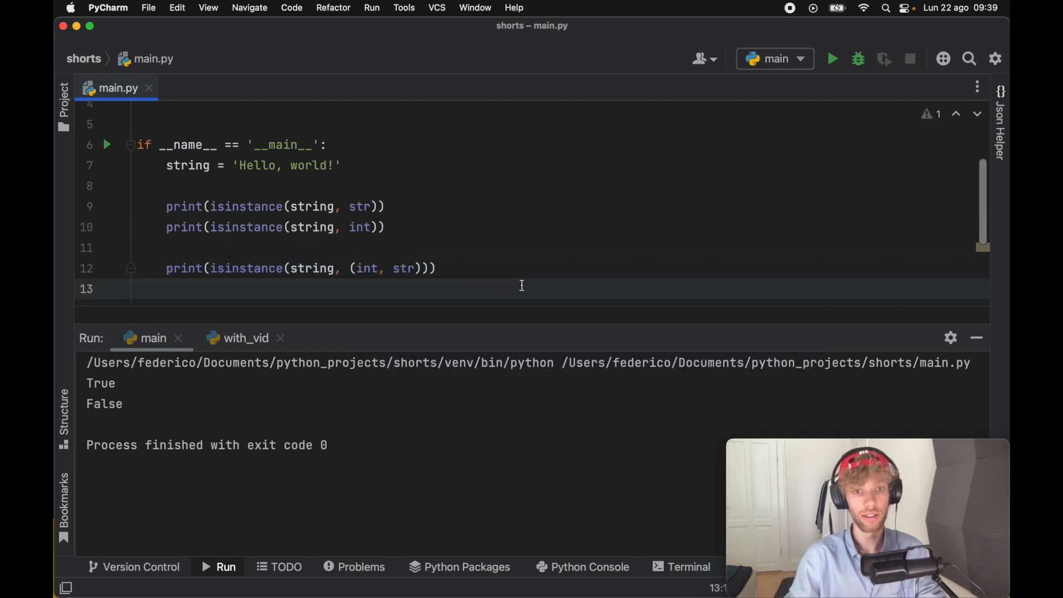
pyautogui.moveTo(114, 153)
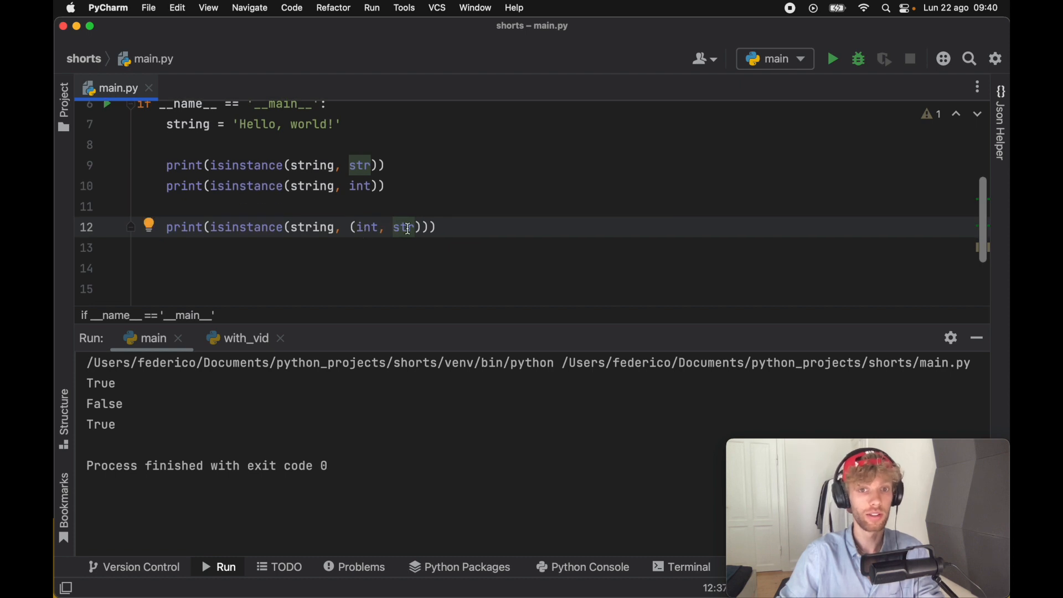
# - Swap str for float in the tuple to get False, then restore (int, str)
pyautogui.write('floa')
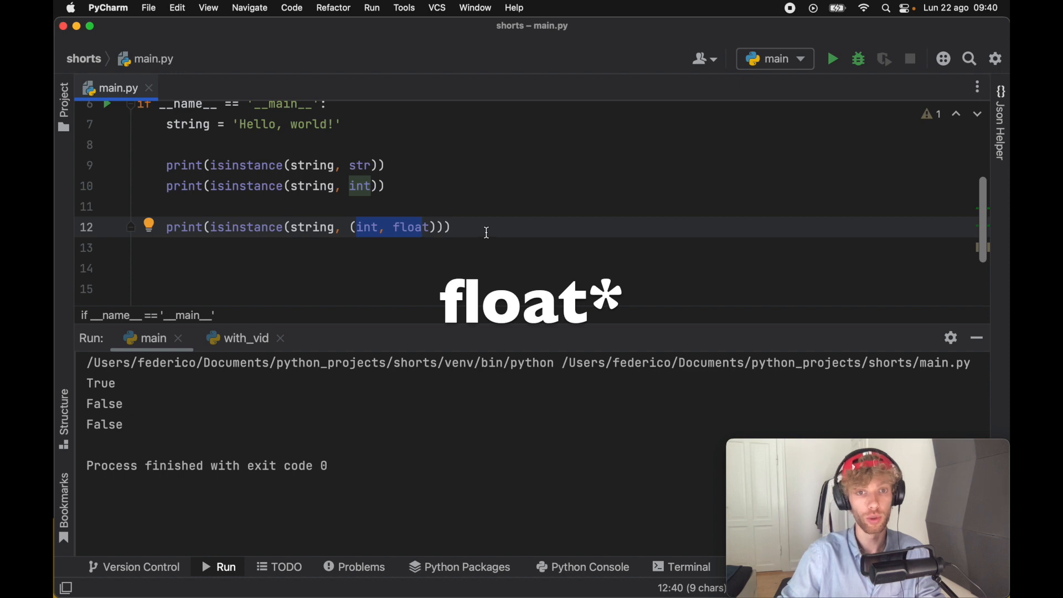
pyautogui.write('str')
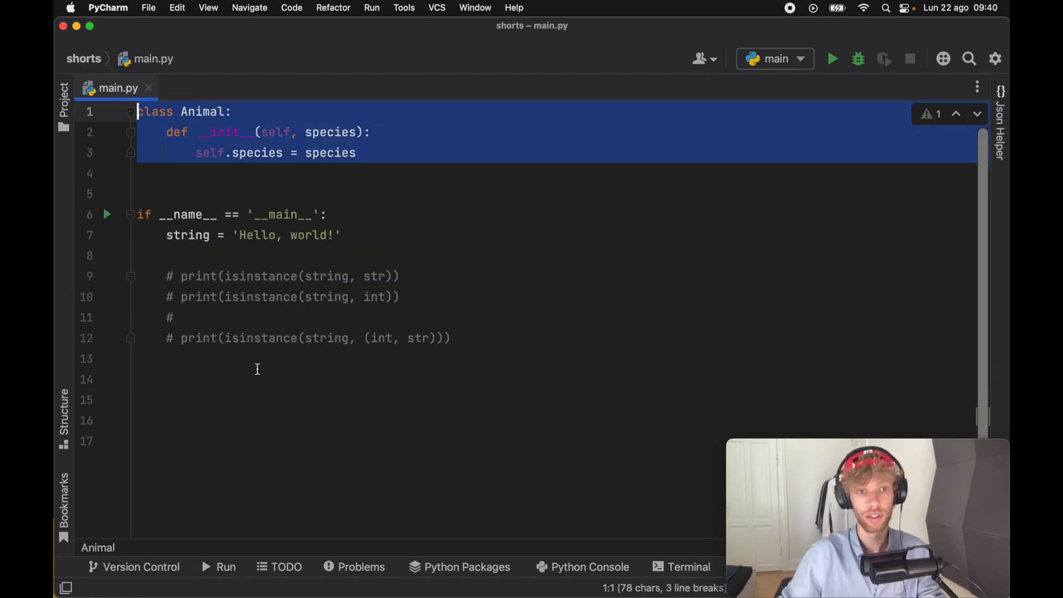
# - Create cat = Animal('Cat') and add print(isinstance(cat, Animal)) beneath it
pyautogui.click(255, 379)
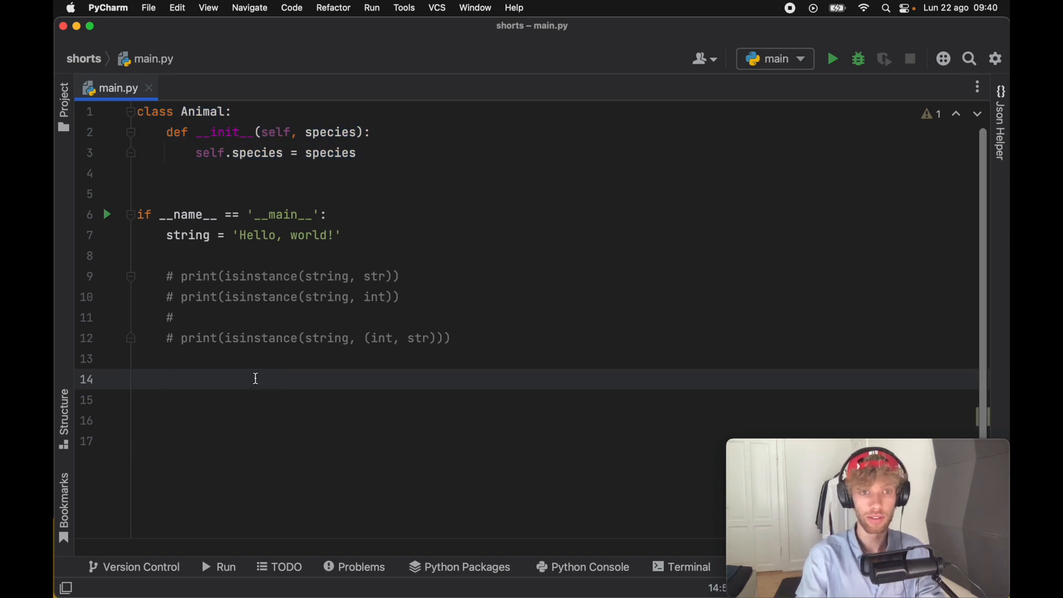
pyautogui.write('cat =')
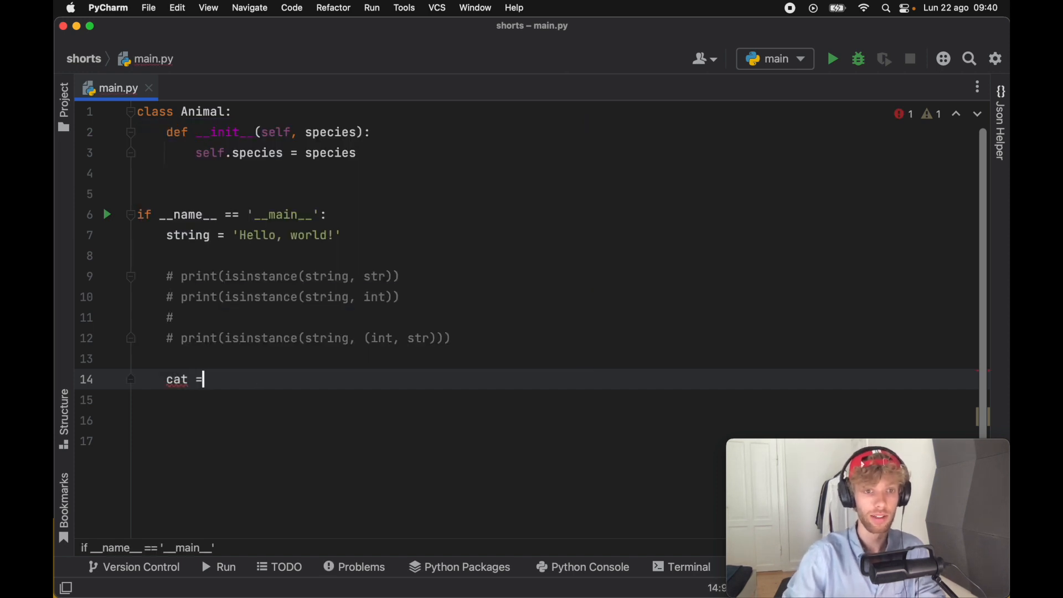
pyautogui.write('Animal()')
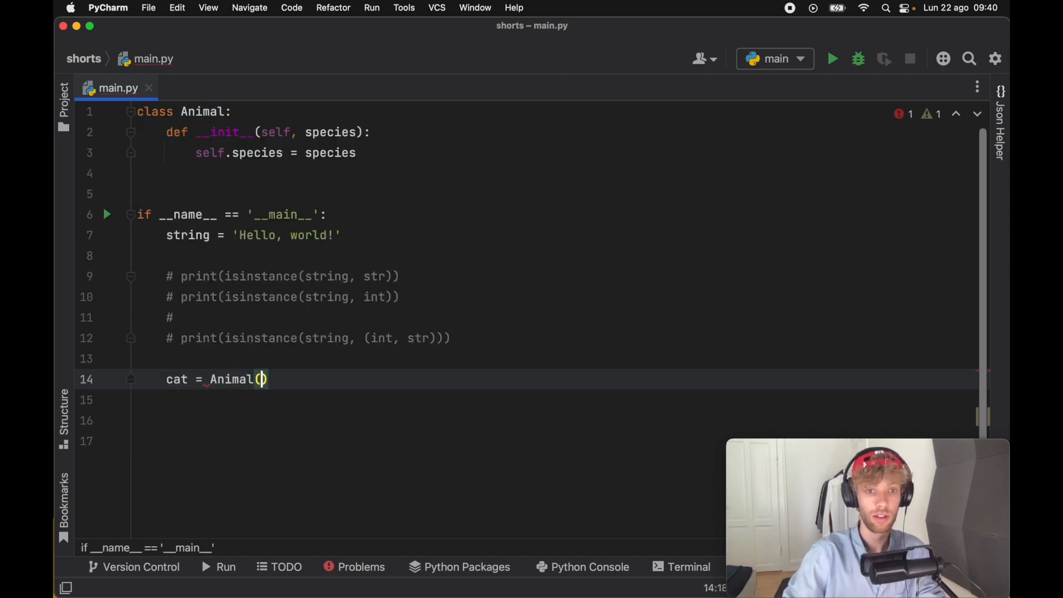
pyautogui.write("'Cat'")
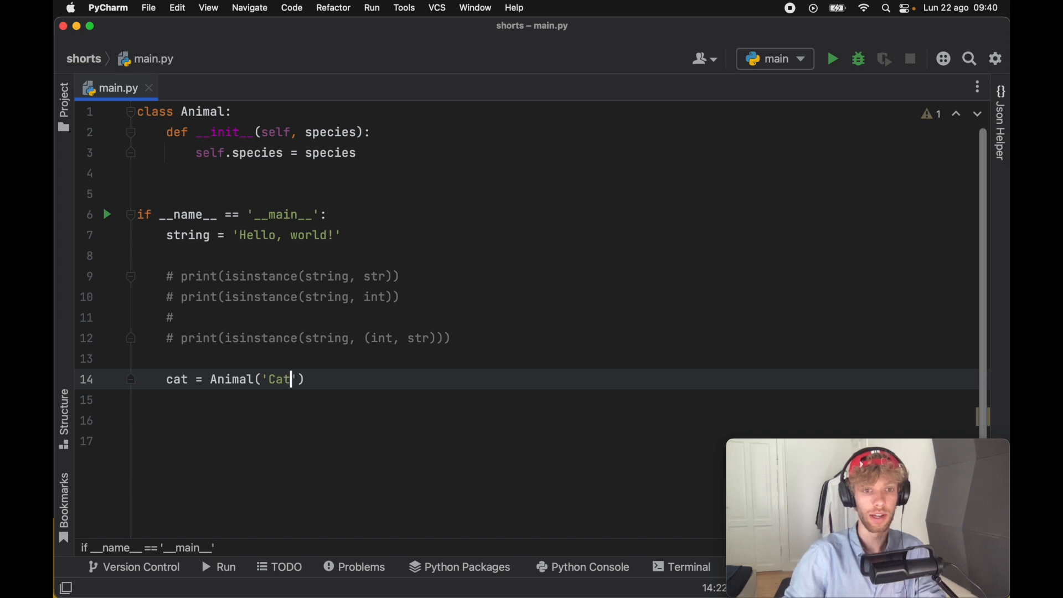
pyautogui.write('print()')
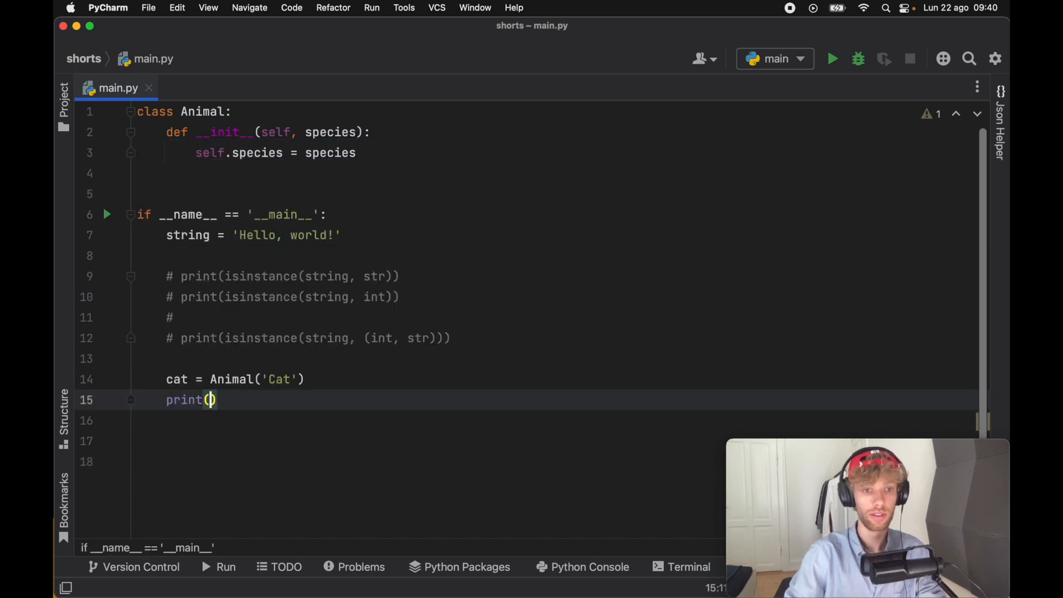
pyautogui.write('isinstance(cat,')
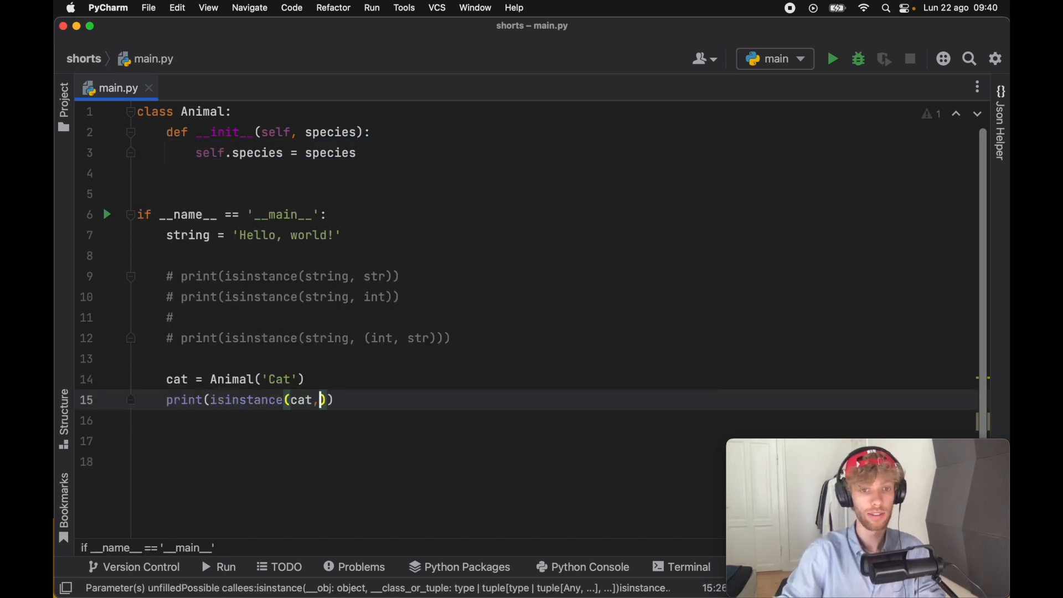
pyautogui.write('Animal')
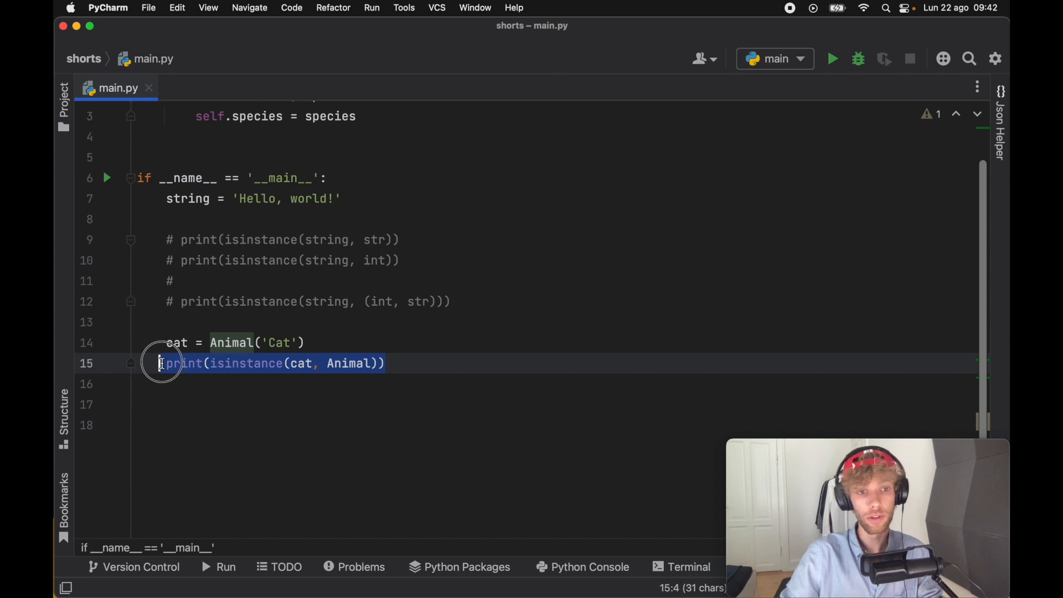
pyautogui.click(478, 367)
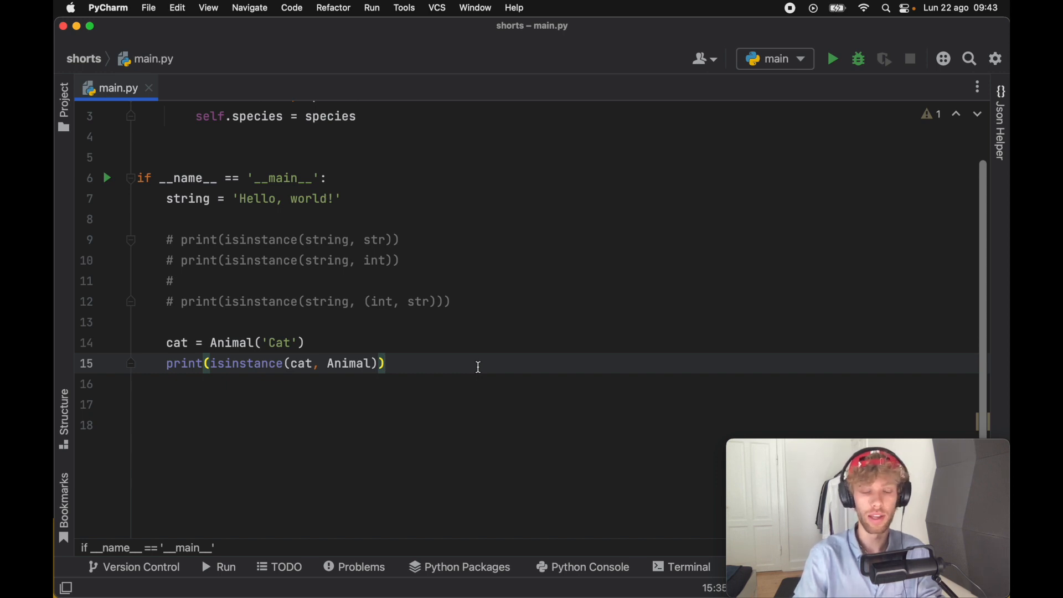
pyautogui.moveTo(243, 367)
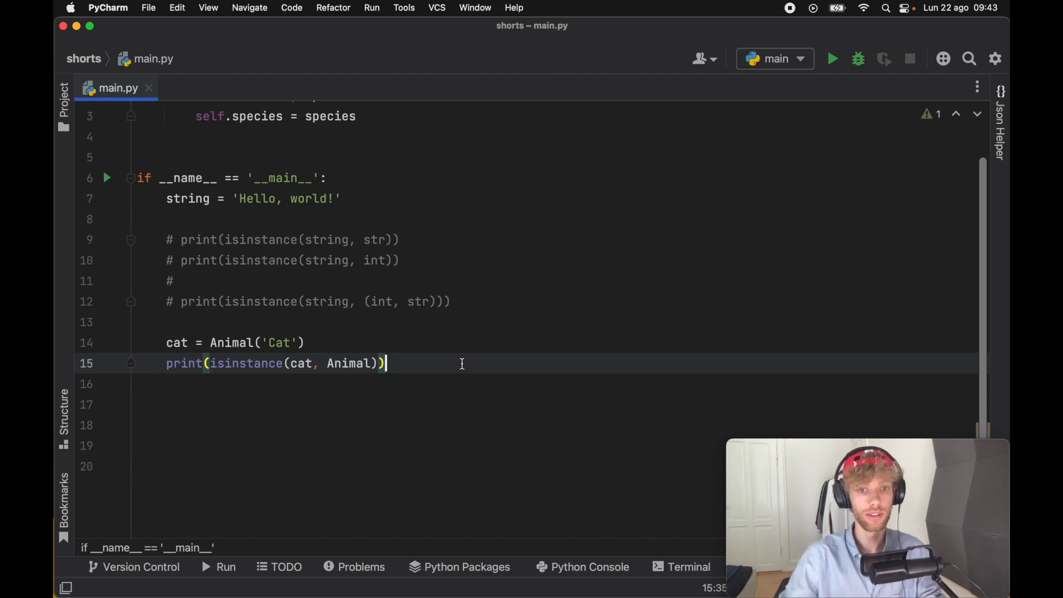
# - Start typing if isinstance(user_input, An and pick Animal from autocomplete
pyautogui.write('if isinstance(user_input,')
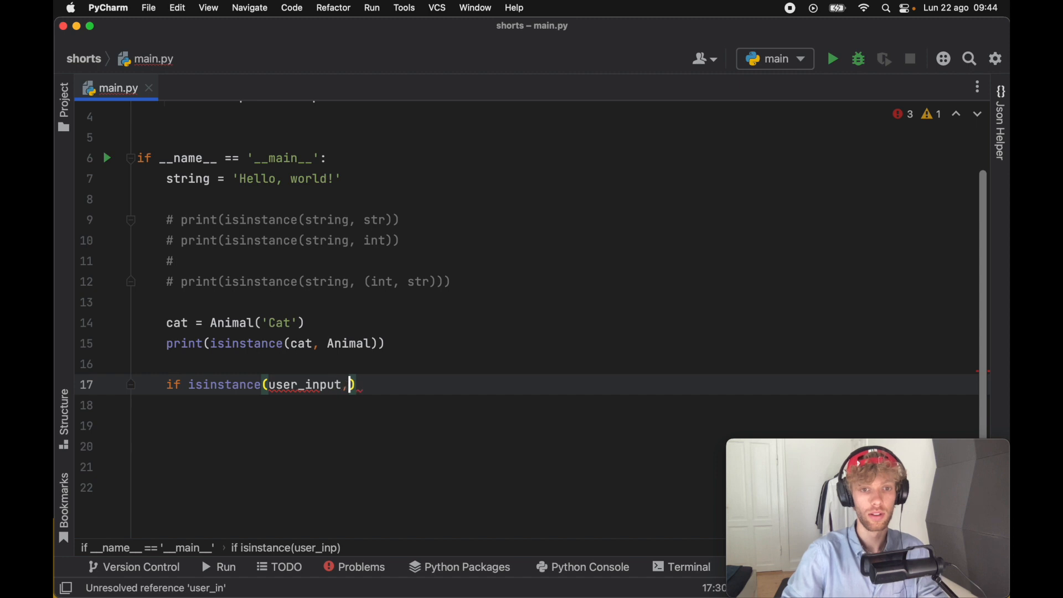
pyautogui.write('An')
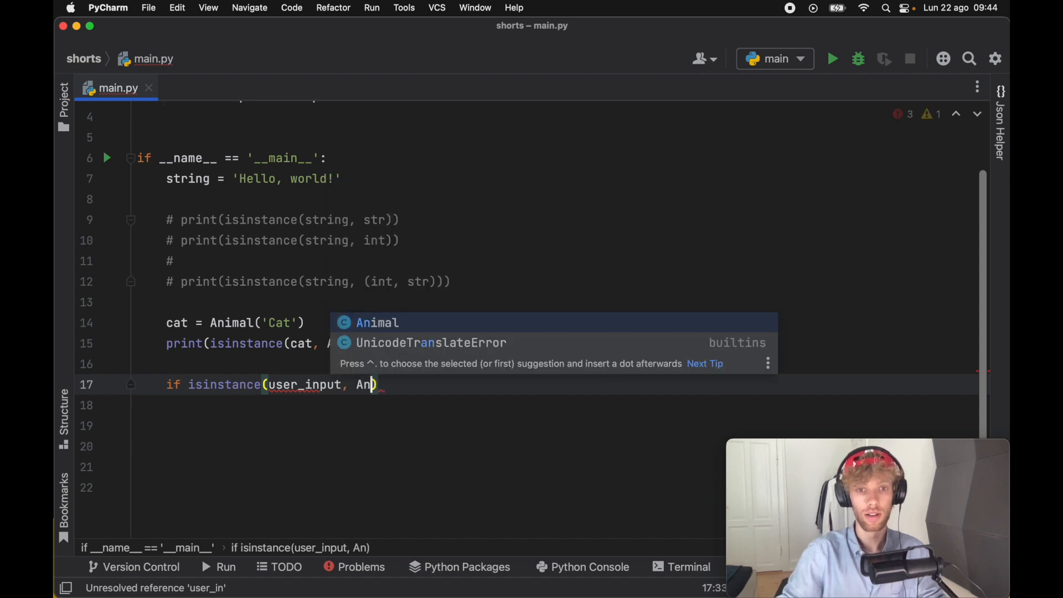